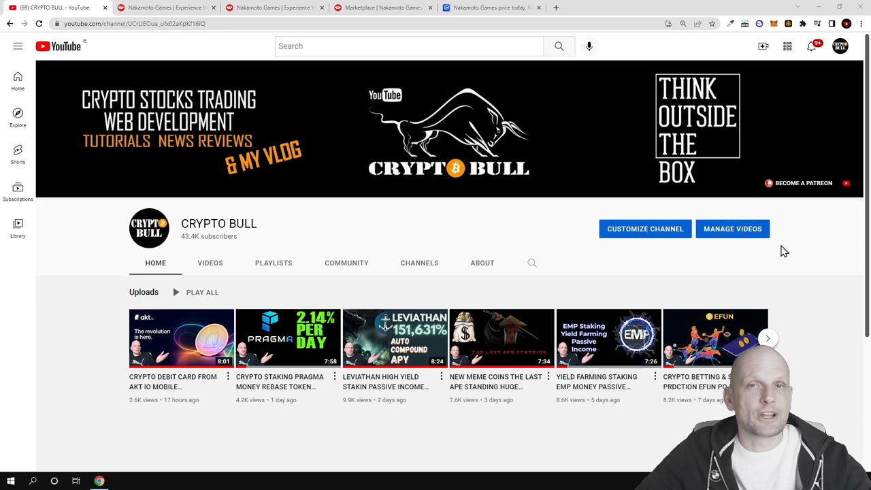
- Switch to the Nakamoto Games tab and scroll to the choose, play, earn steps
left_click(165, 8)
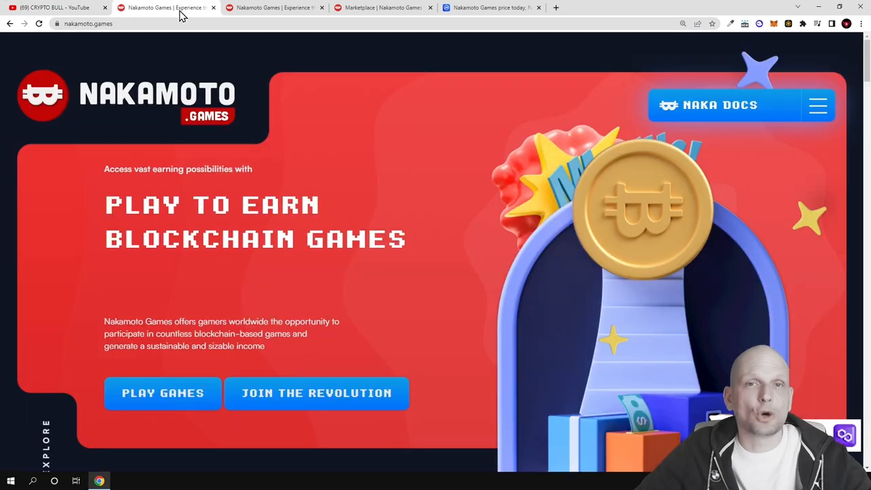
scroll("down", 3)
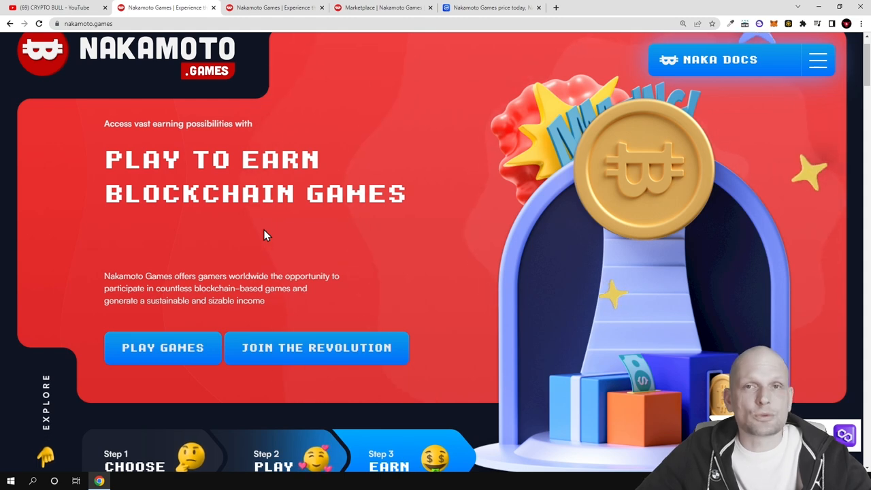
- View NAKA at $0.2554 and its six trading pairs on CoinMarketCap's markets table
left_click(490, 8)
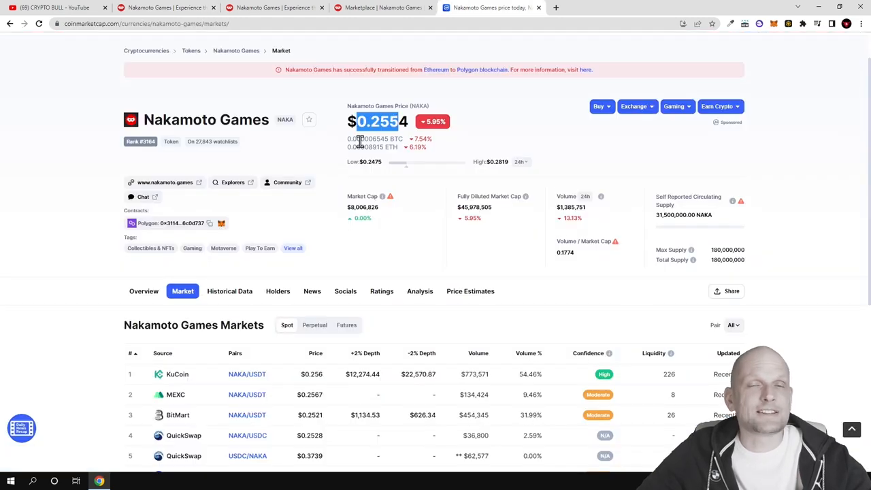
mouse_move(670, 254)
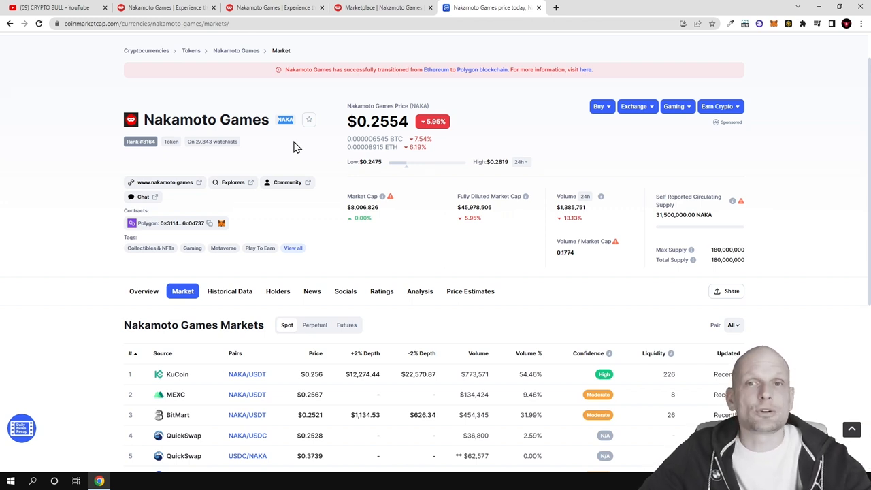
scroll("down", 3)
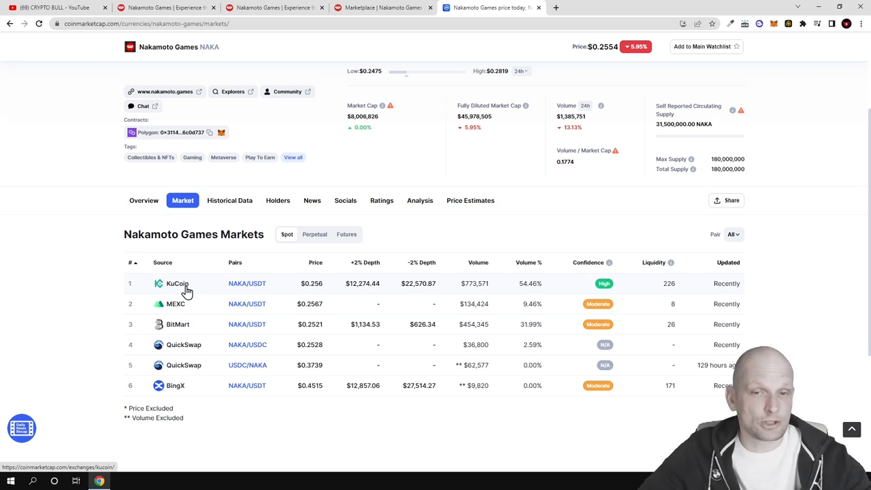
mouse_move(122, 178)
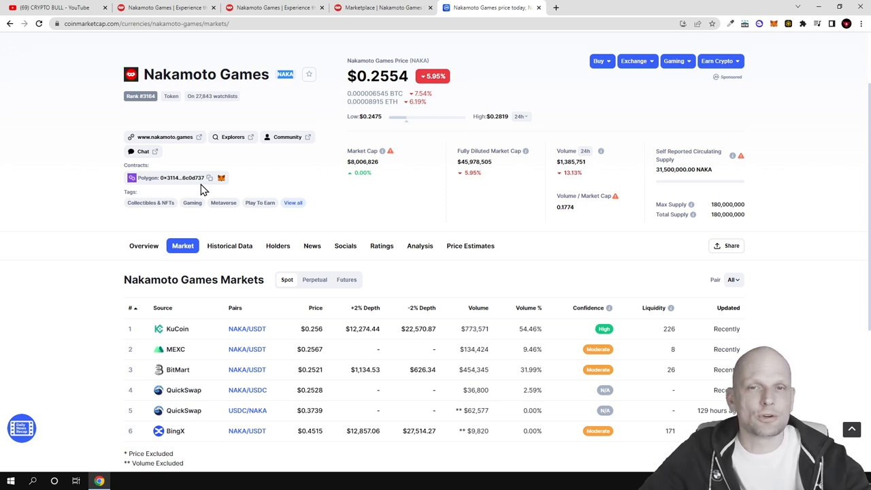
mouse_move(250, 183)
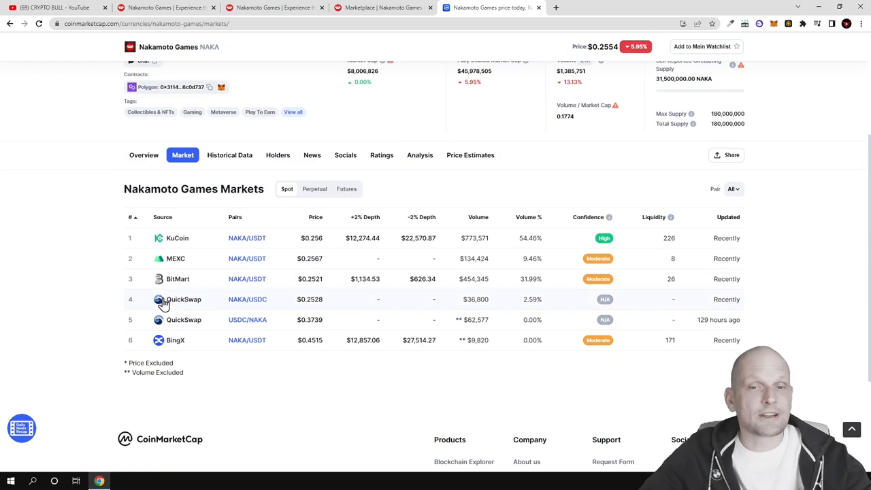
mouse_move(192, 304)
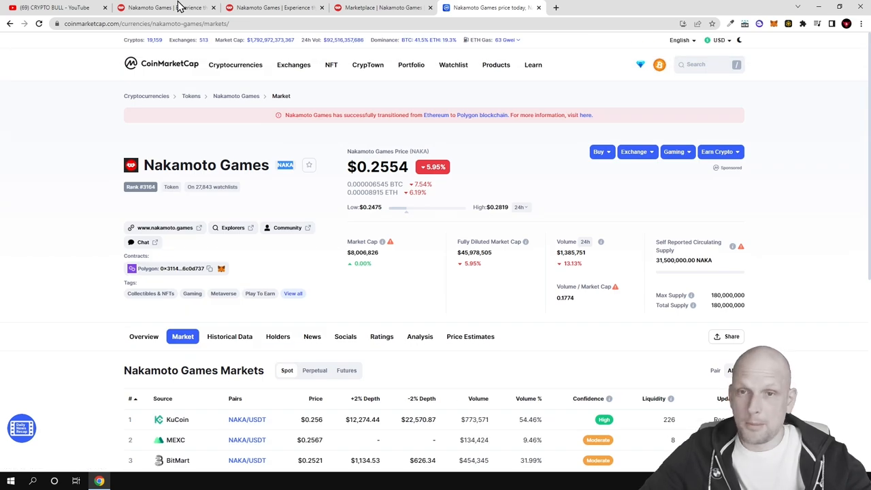
- Return to the Nakamoto Games homepage and scroll to the 'Hello, I am Nakamoto' section
left_click(167, 8)
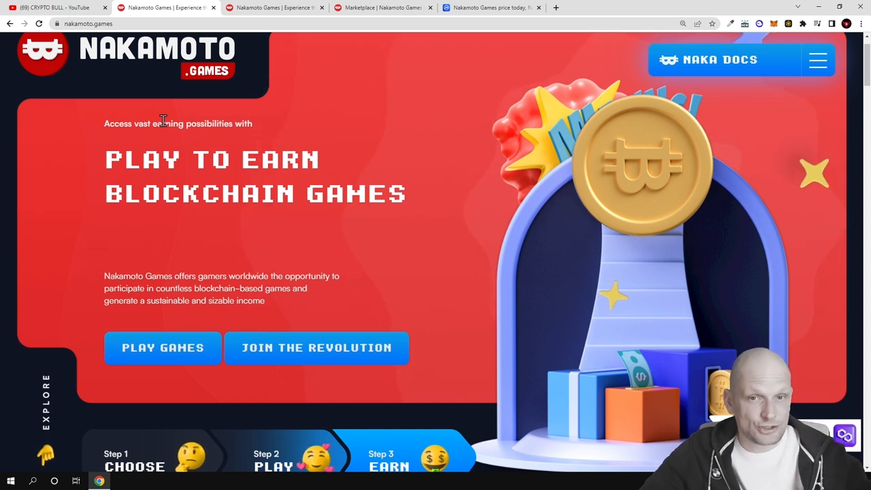
scroll("down", 3)
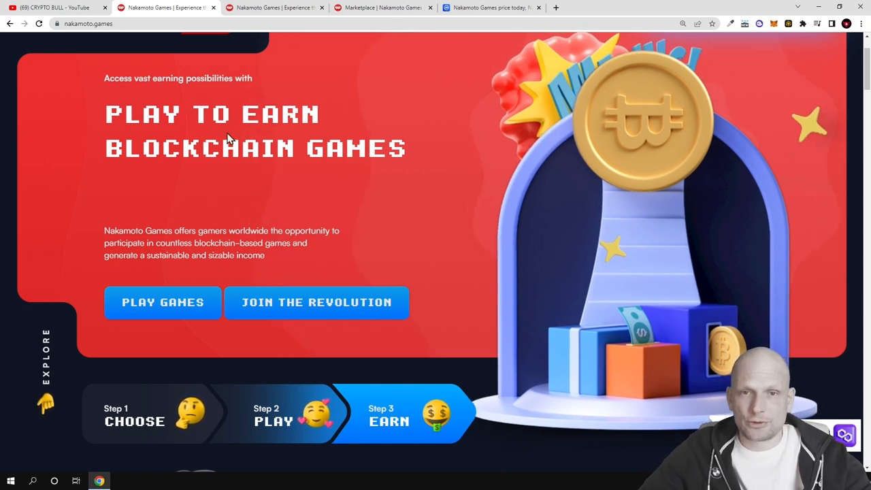
scroll("down", 3)
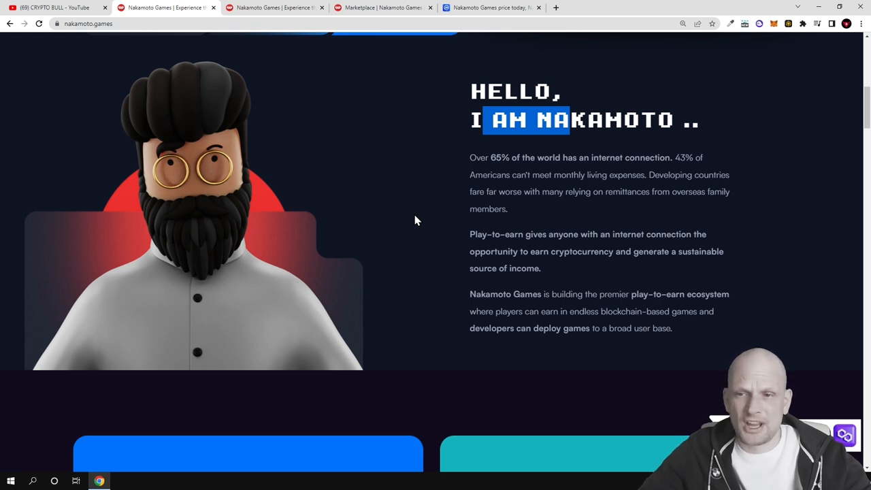
scroll("down", 3)
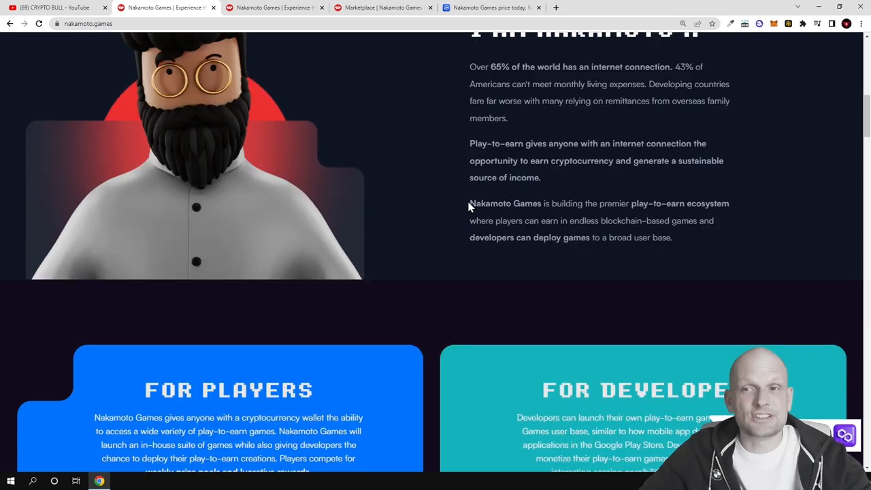
- Highlight the first For Developers sentence, then scroll to The NAKA Token section
scroll("down", 3)
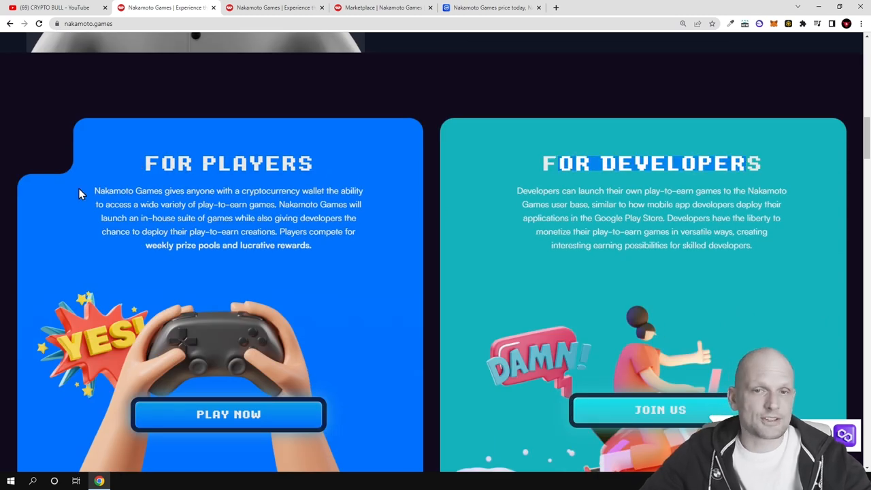
scroll("down", 3)
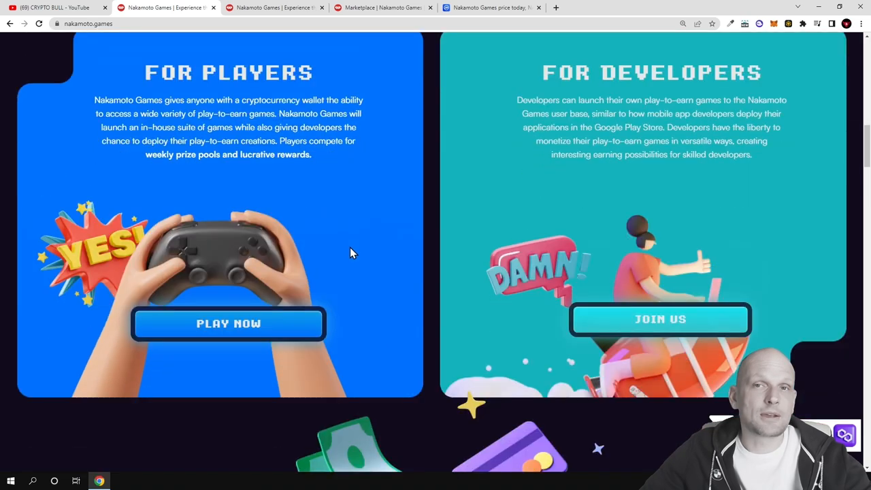
scroll("down", 3)
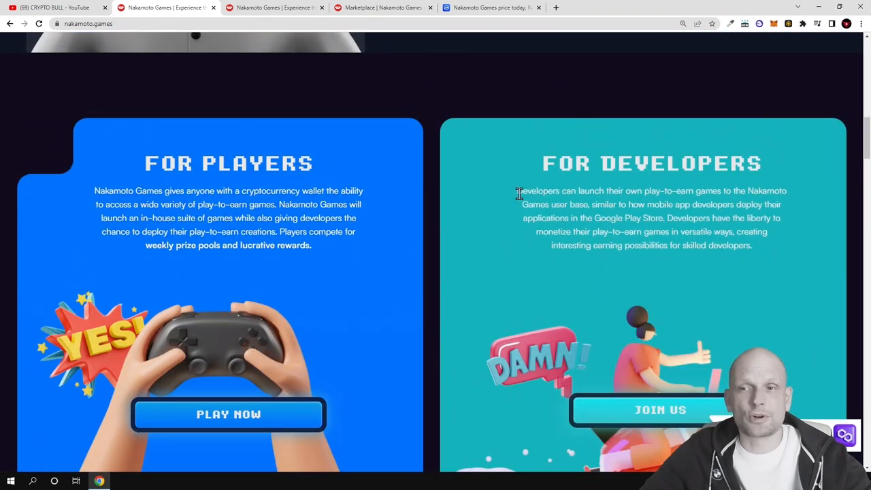
left_click_drag(517, 190, 609, 190)
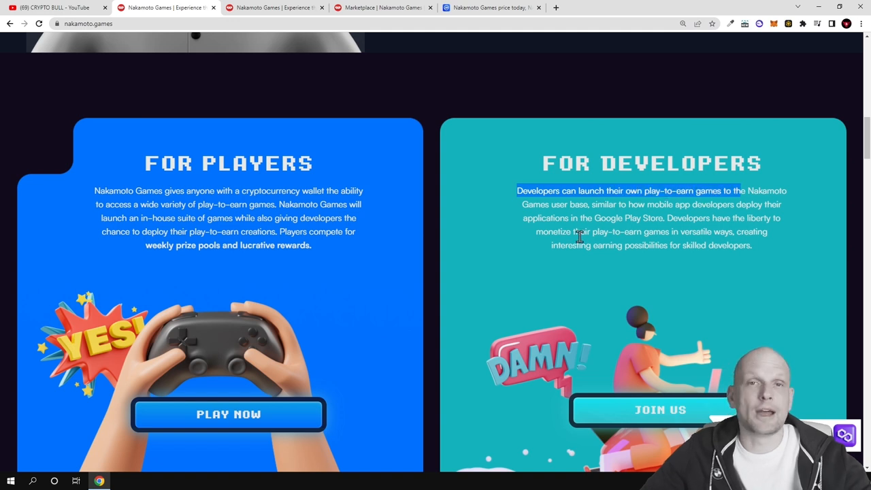
mouse_move(549, 254)
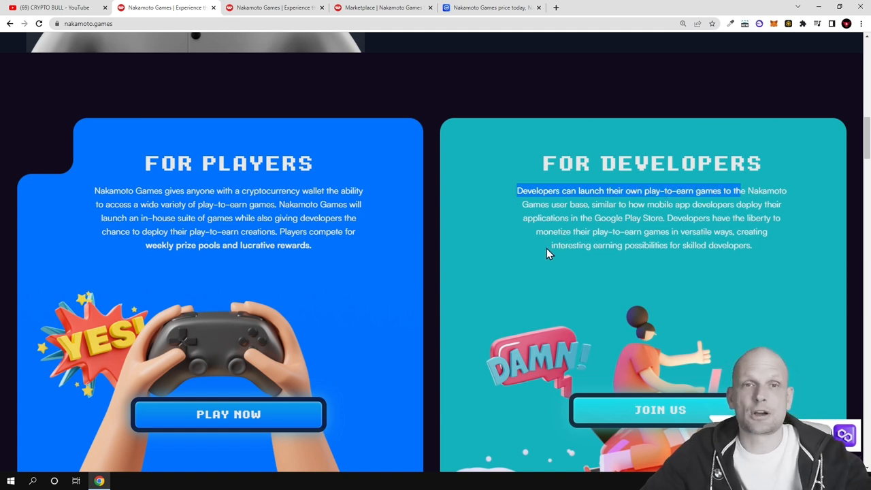
scroll("down", 3)
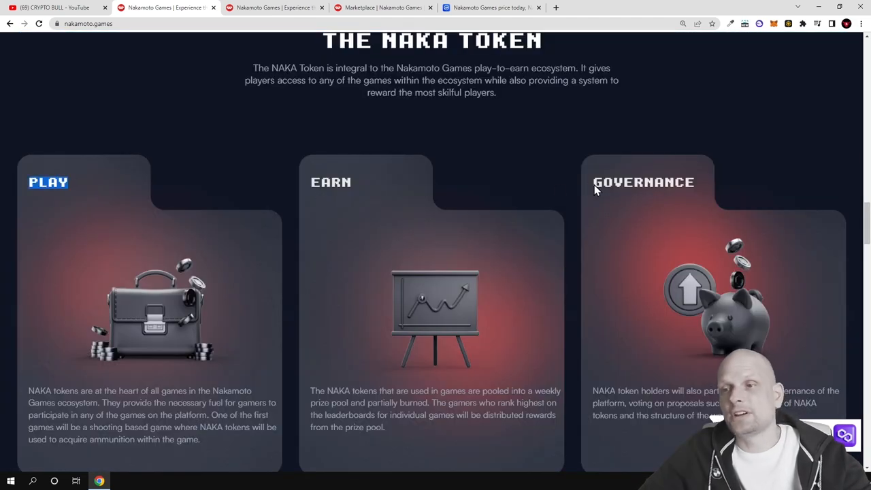
- Select 'NAKA token' in the Governance card text, then scroll back toward the hero banner
scroll("down", 3)
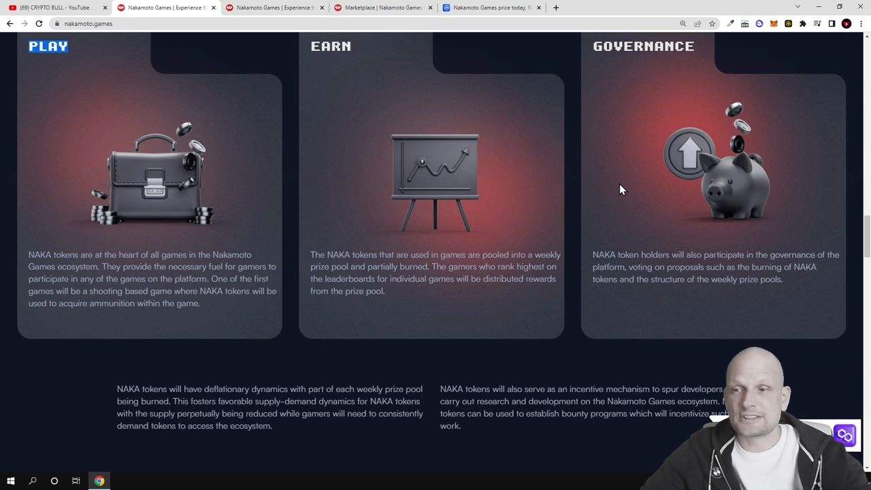
mouse_move(591, 253)
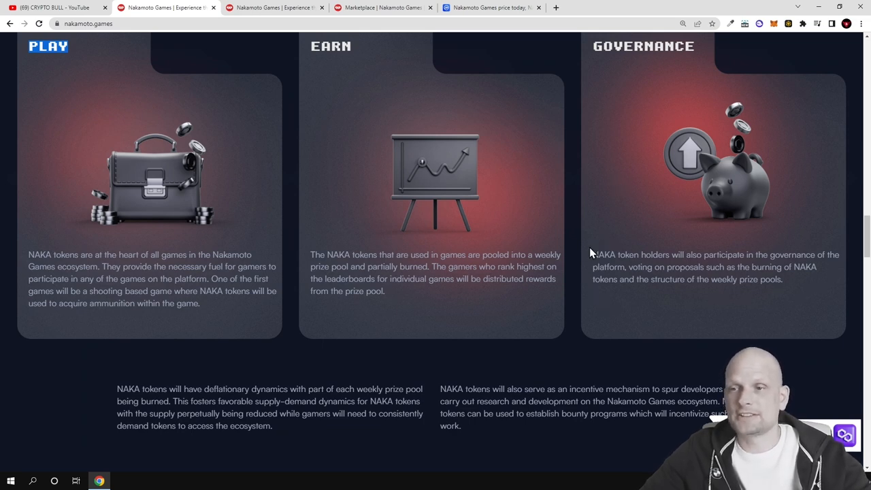
double_click(615, 254)
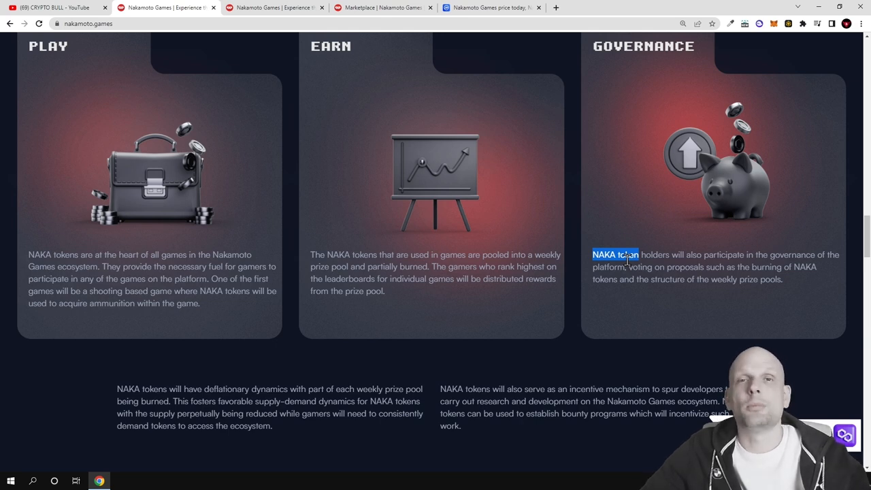
scroll("down", 3)
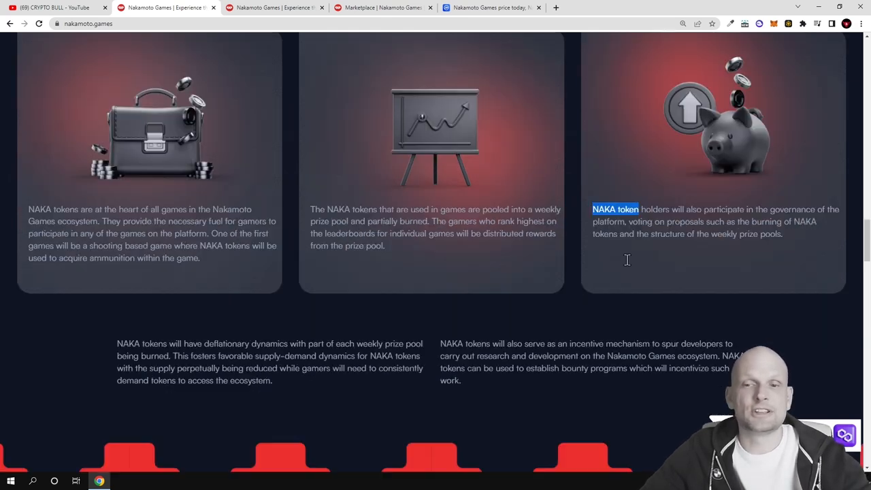
scroll("down", 3)
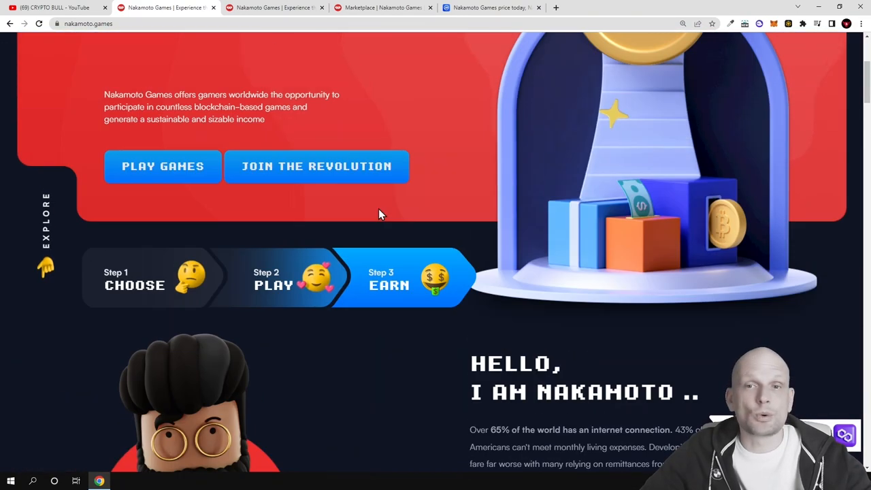
scroll("up", 3)
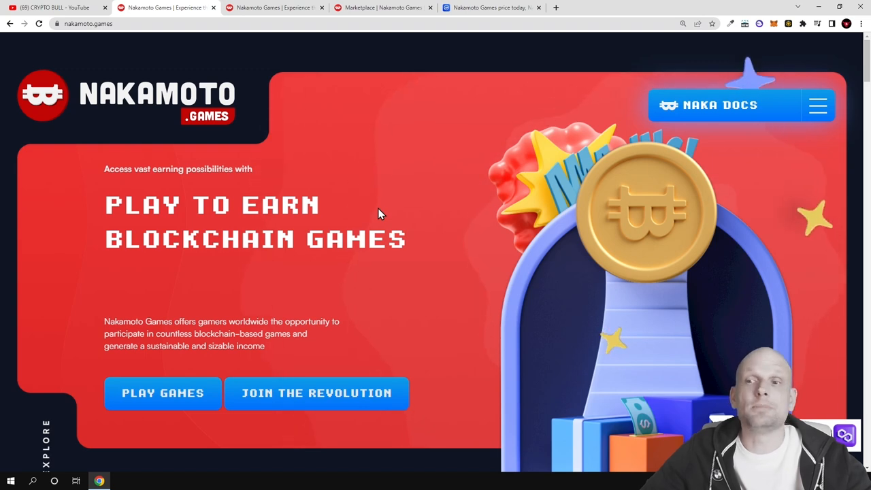
scroll("down", 3)
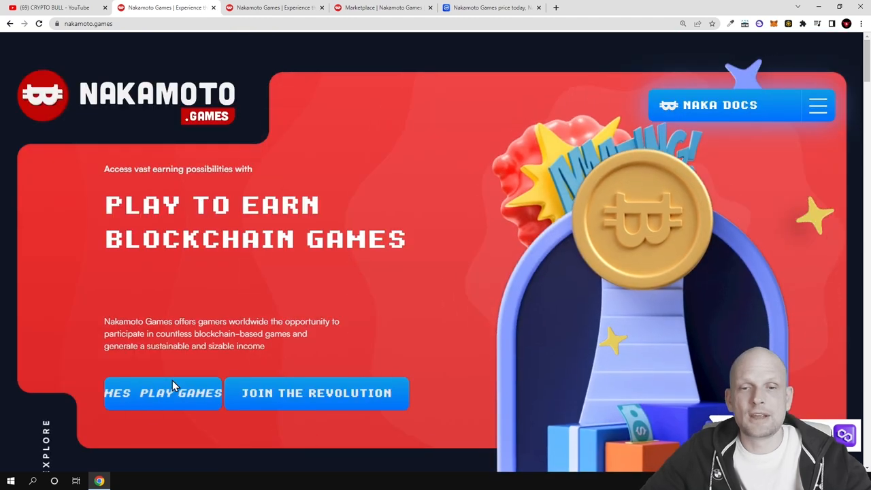
- Open play.nakamoto.games from the Play Games button
left_click(162, 392)
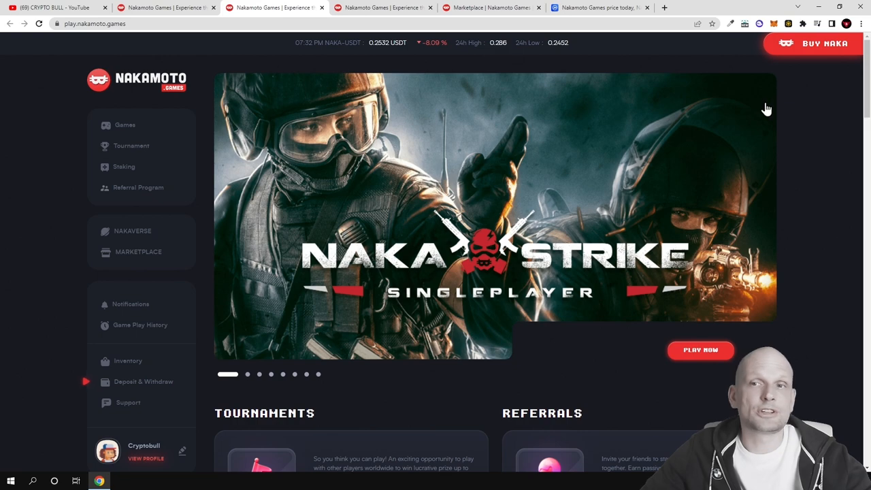
mouse_move(582, 165)
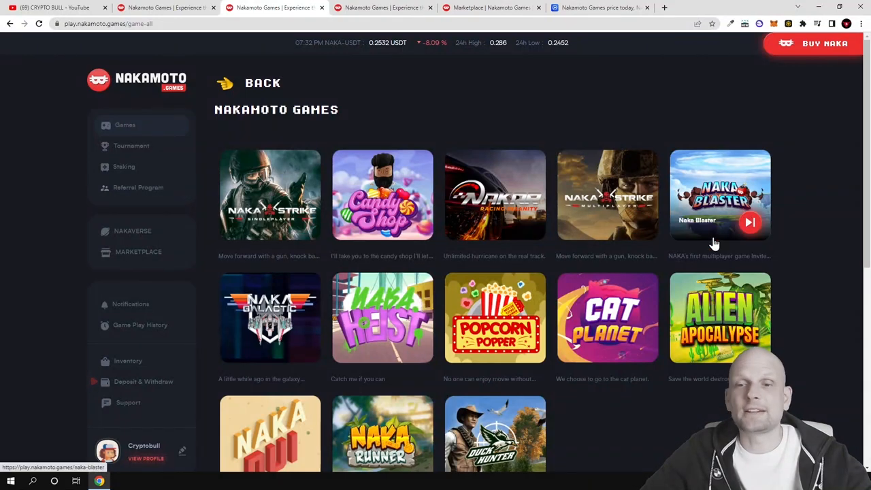
mouse_move(495, 433)
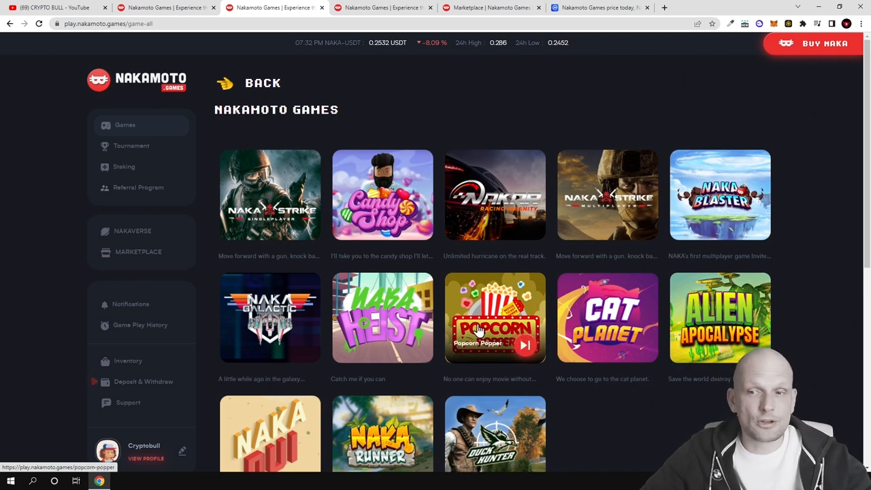
- Open the Naka Strike Single Player tile and scroll its ticket page
left_click(269, 194)
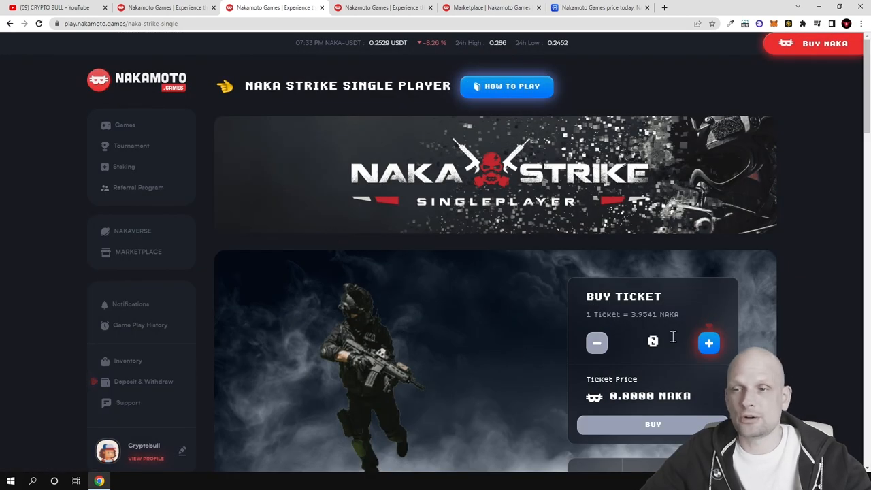
scroll("down", 3)
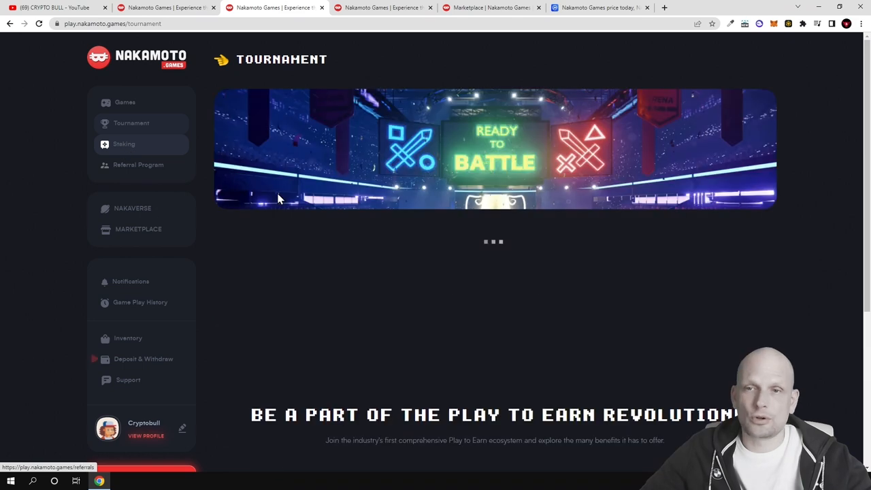
- Open Staking from the portal sidebar to see the 2022-04-09 and 2022-03-05 pools
left_click(124, 144)
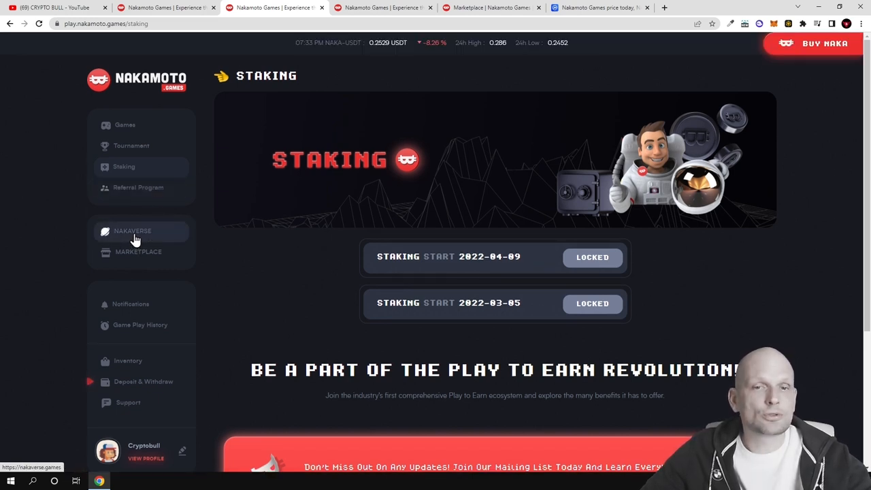
- Open NAKAVERSE, scroll Gameplay highlighting the What's On Board? heading, then return up
left_click(133, 232)
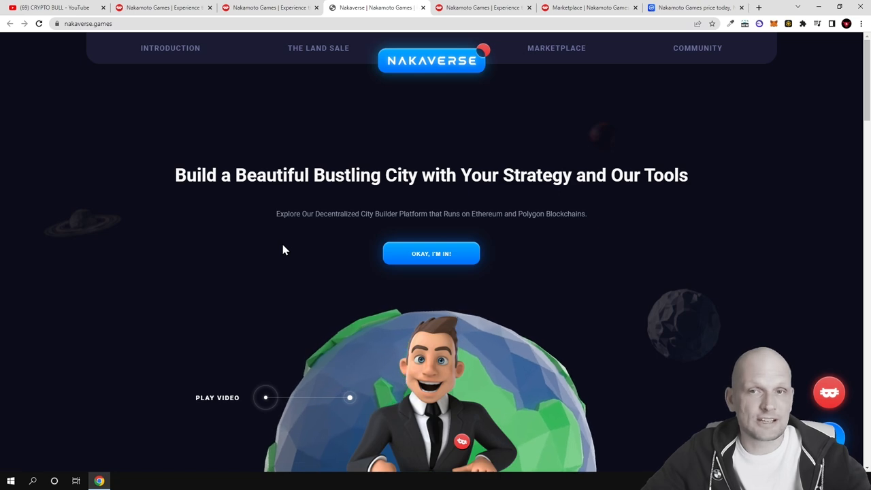
scroll("down", 3)
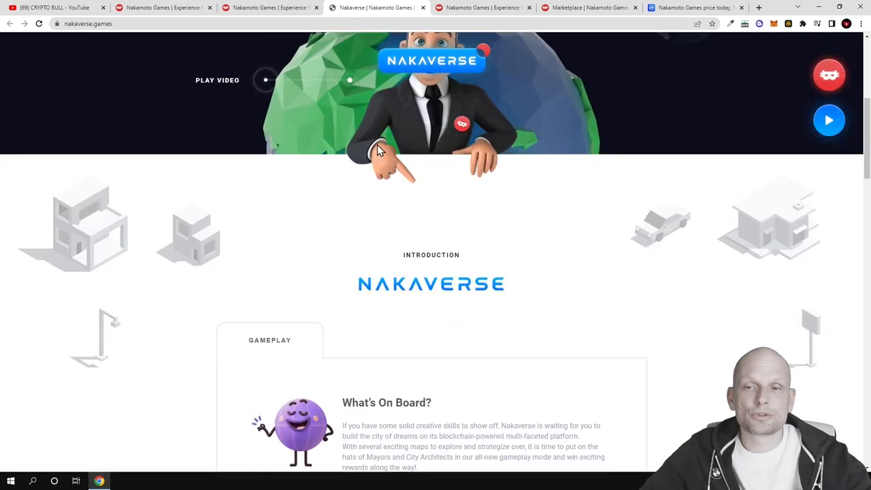
scroll("down", 3)
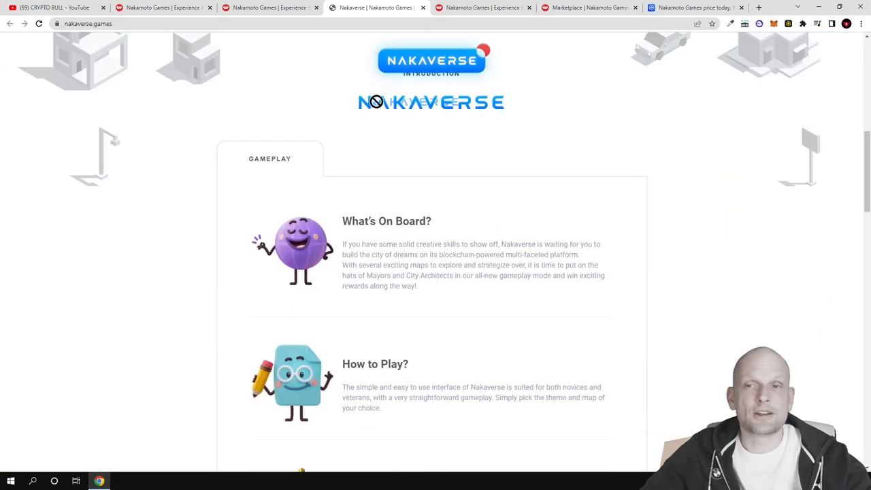
left_click_drag(342, 220, 398, 220)
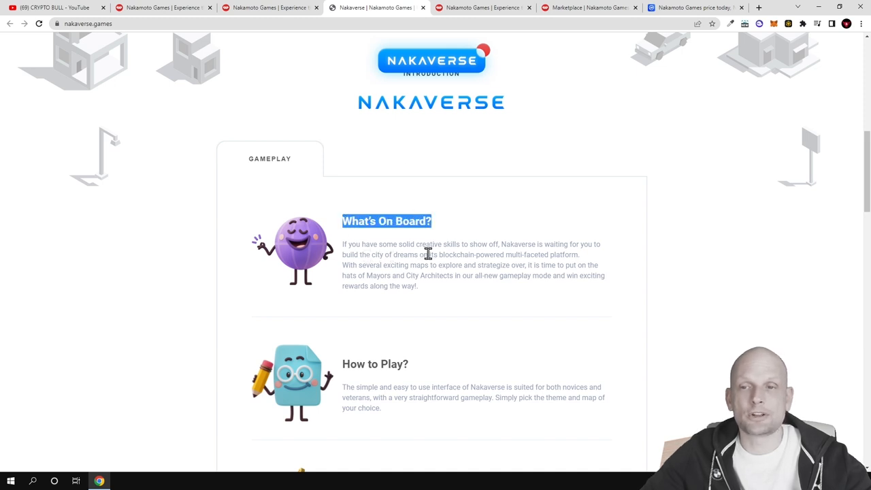
mouse_move(517, 255)
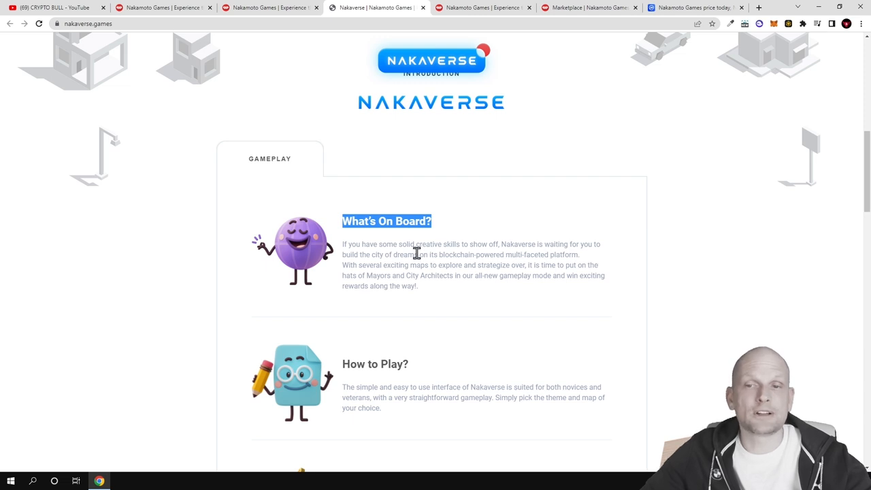
mouse_move(504, 259)
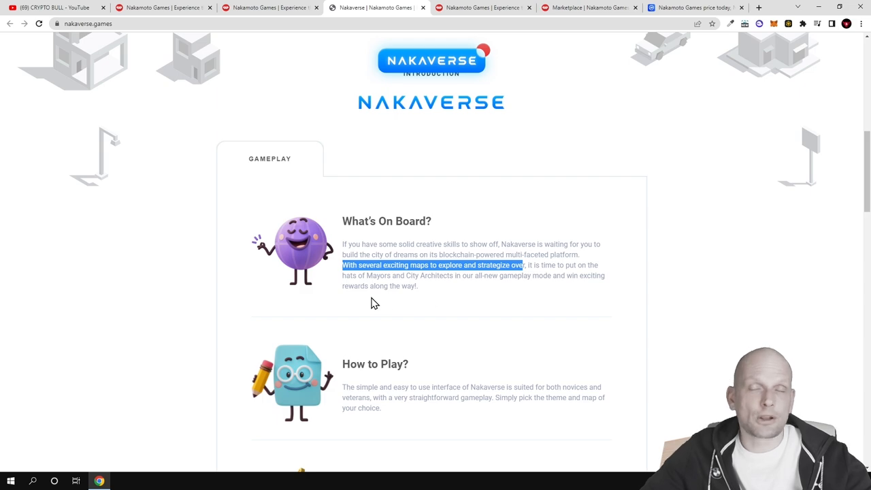
scroll("down", 3)
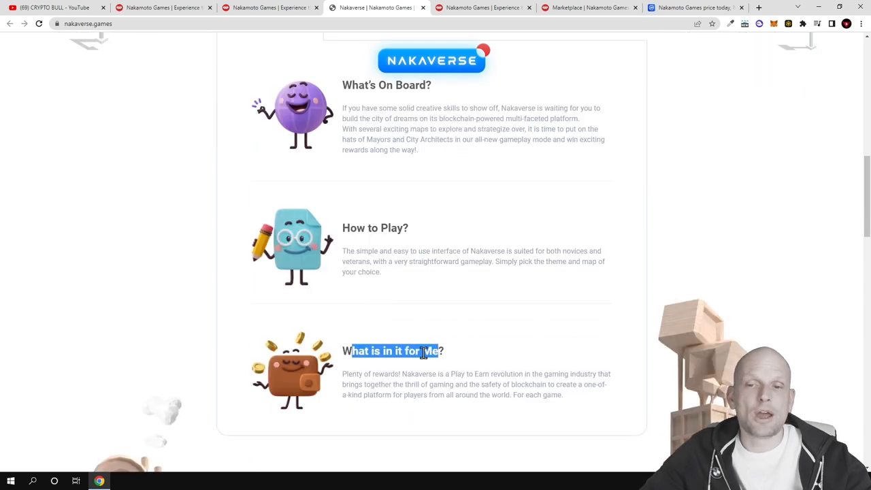
scroll("up", 3)
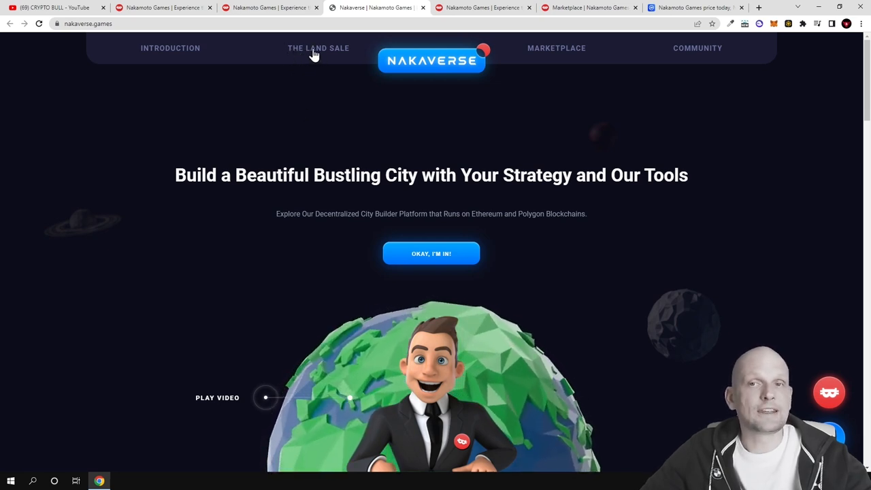
- Open THE LAND SALE to list Urban Area plots at 47,412.09 NAKA each
left_click(318, 48)
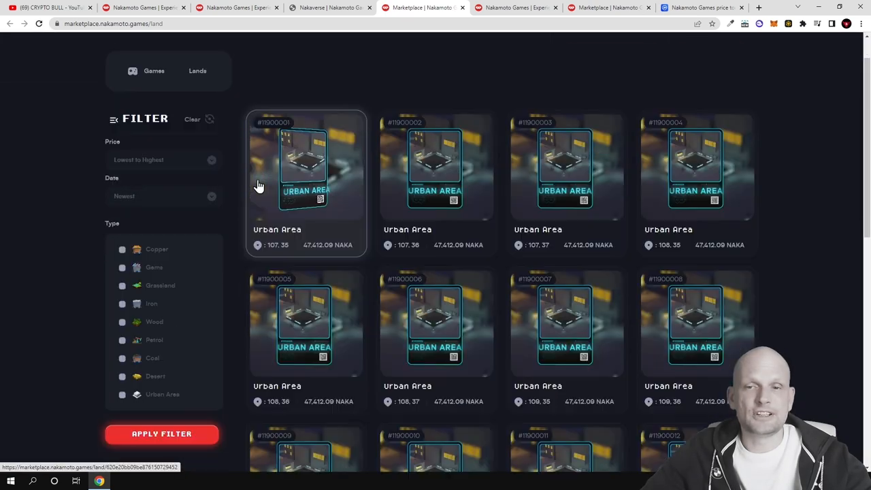
mouse_move(346, 264)
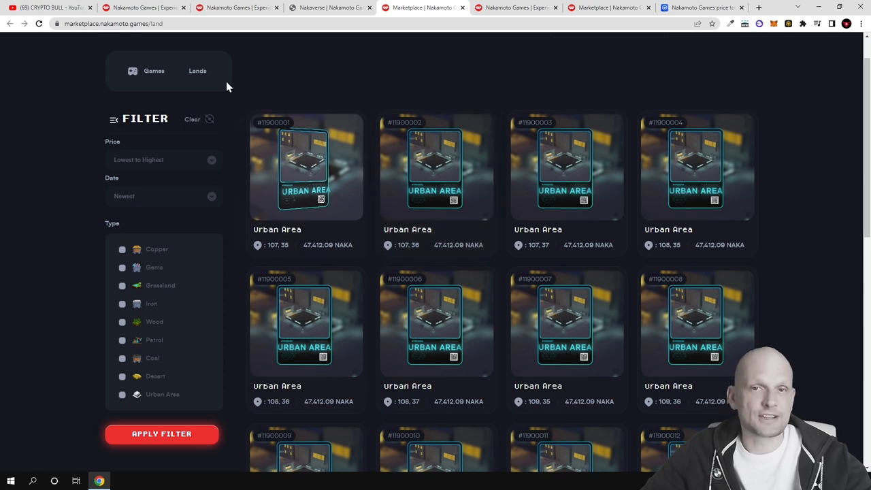
- Load the Nakaverse land map, then scroll back down to the homepage's Nakamoto mission and player/developer cards
left_click(197, 115)
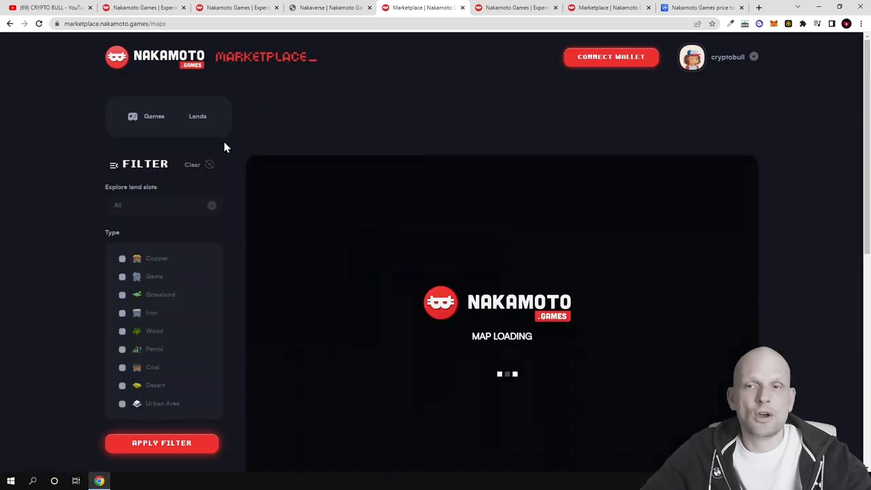
mouse_move(286, 225)
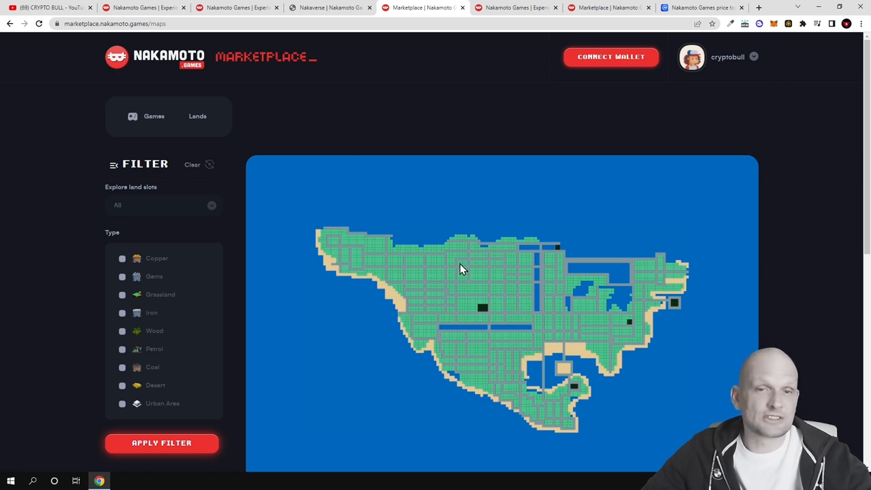
left_click(197, 116)
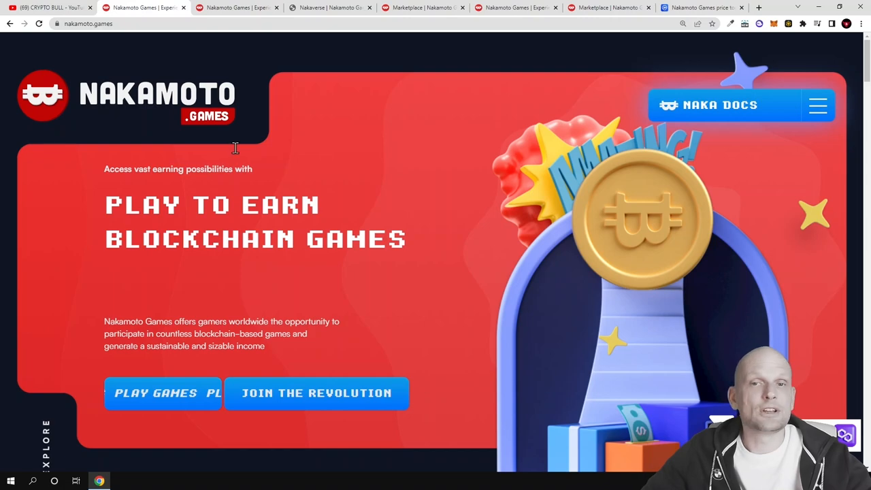
scroll("down", 3)
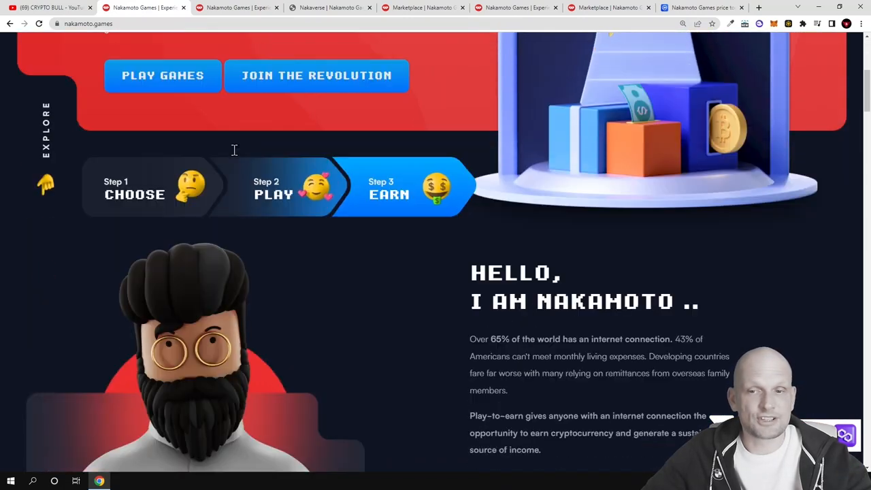
scroll("down", 3)
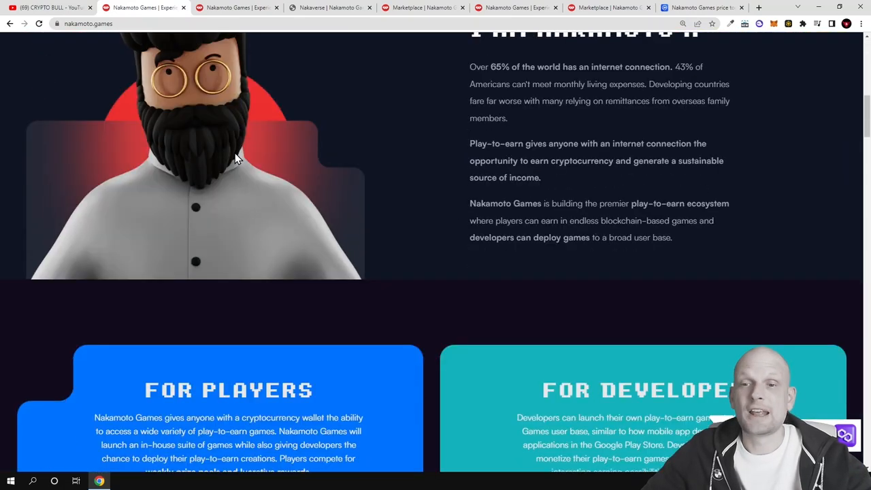